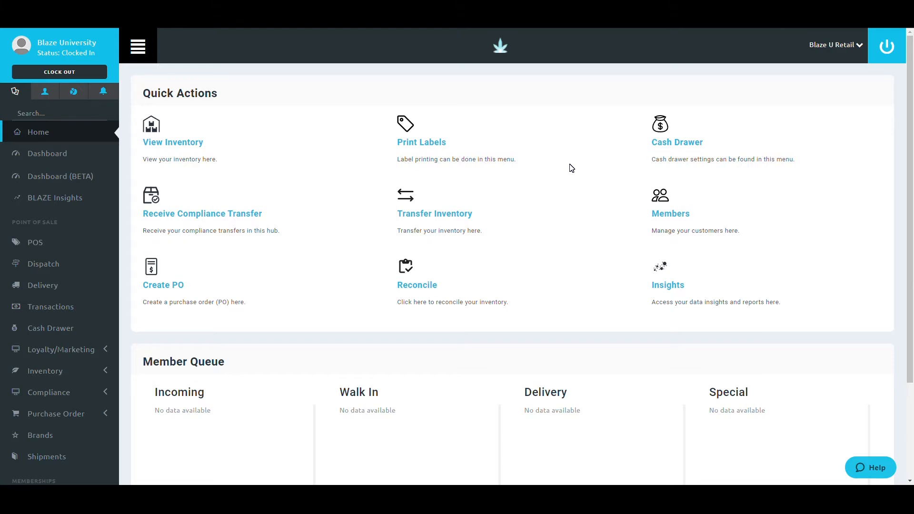
mouse_move(47, 153)
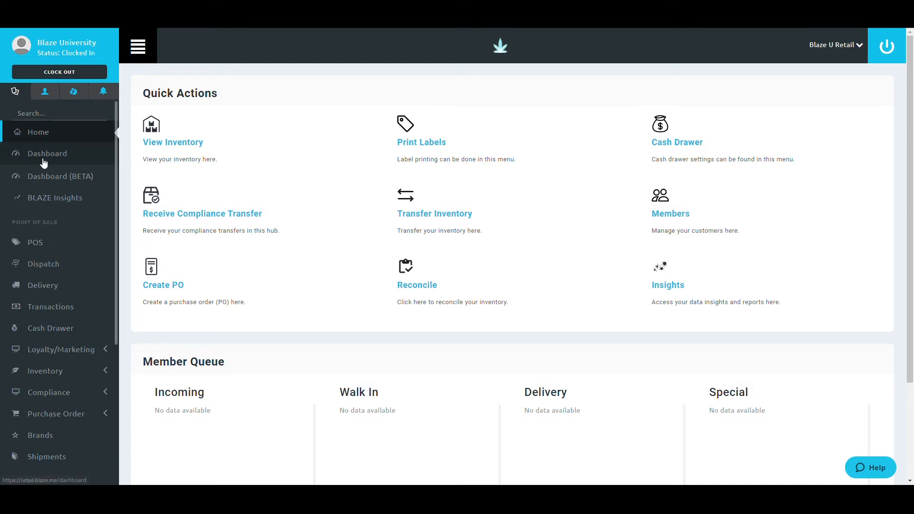
Scroll the sidebar and open Global Settings for the Blaze U Retail shop
scroll("down", 3)
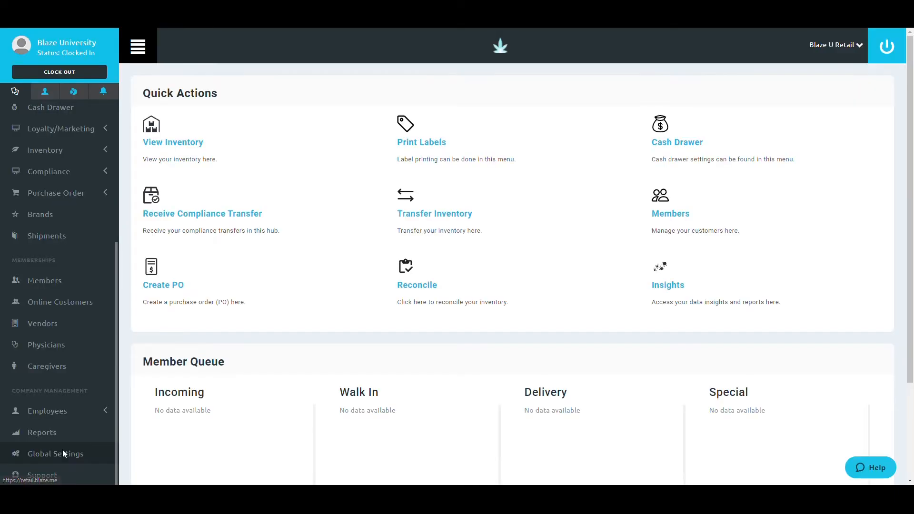
left_click(57, 453)
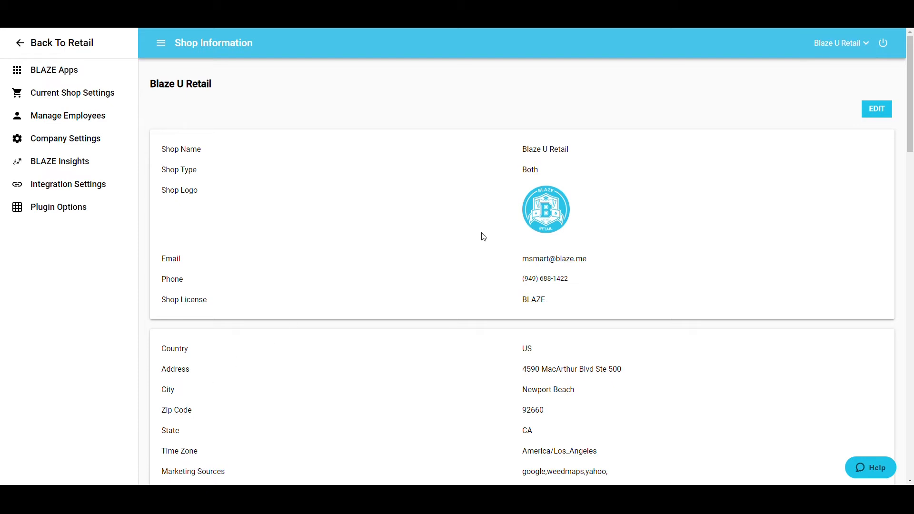
mouse_move(837, 42)
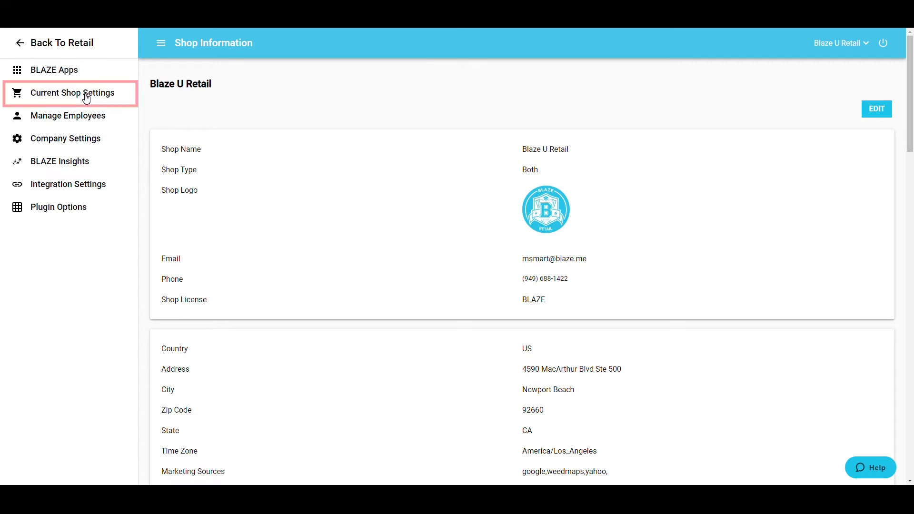
Go to Current Shop Settings > Pricing Templates and add a new pricing template
left_click(76, 93)
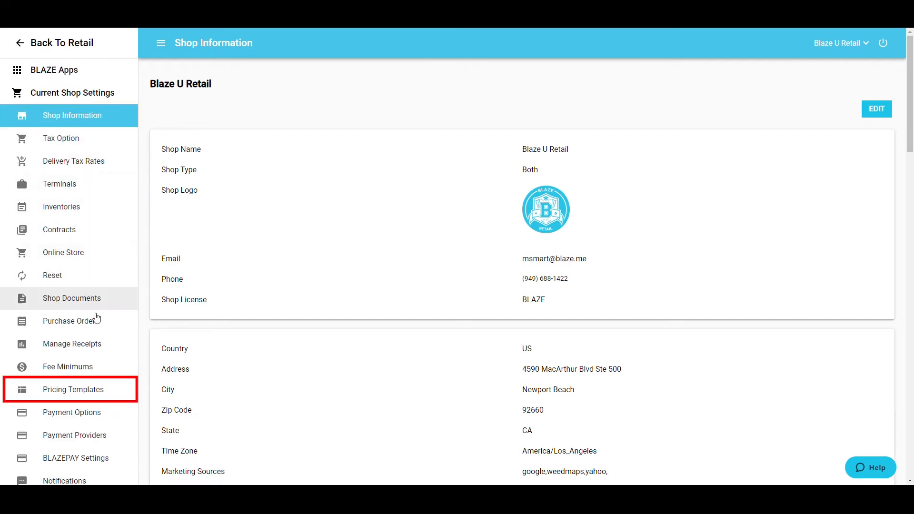
left_click(73, 389)
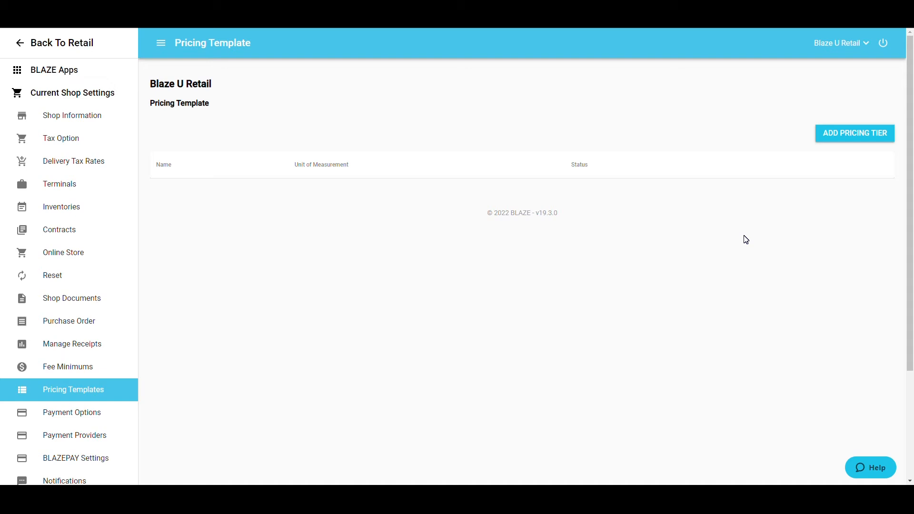
left_click(854, 133)
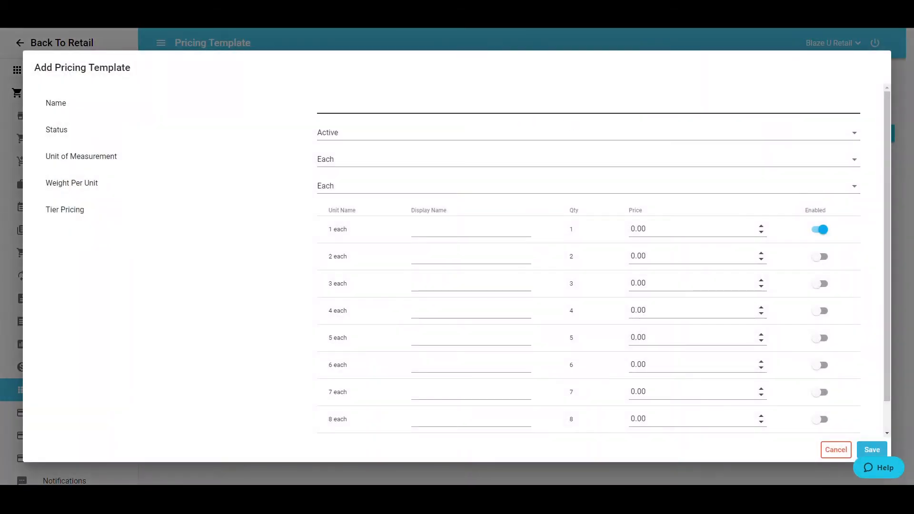
Enter 'Edibles' as the template name and open the Weight Per Unit choices
type("Edible")
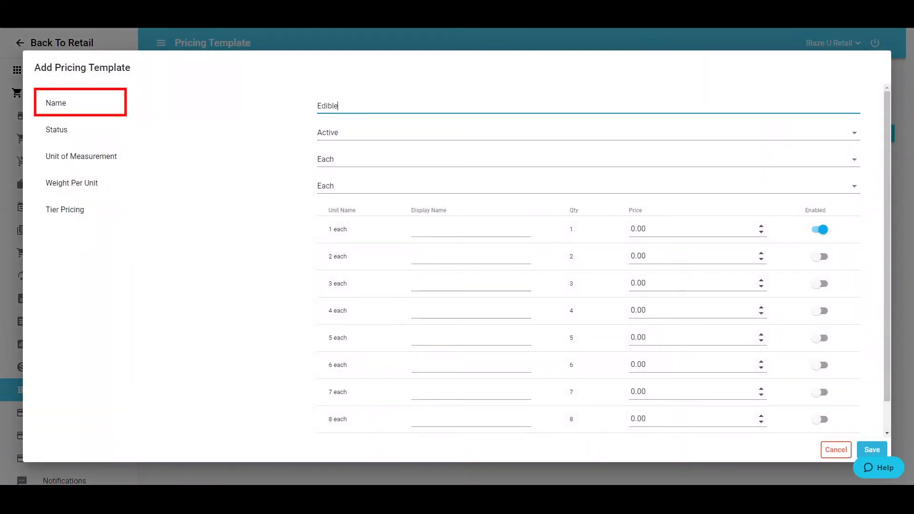
left_click(583, 133)
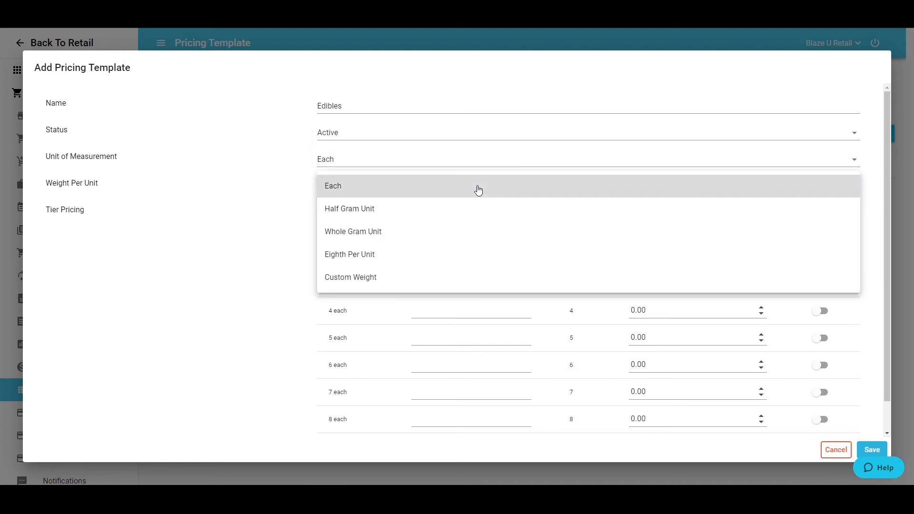
Set Weight Per Unit back to Each after briefly trying Half Gram Unit
left_click(349, 208)
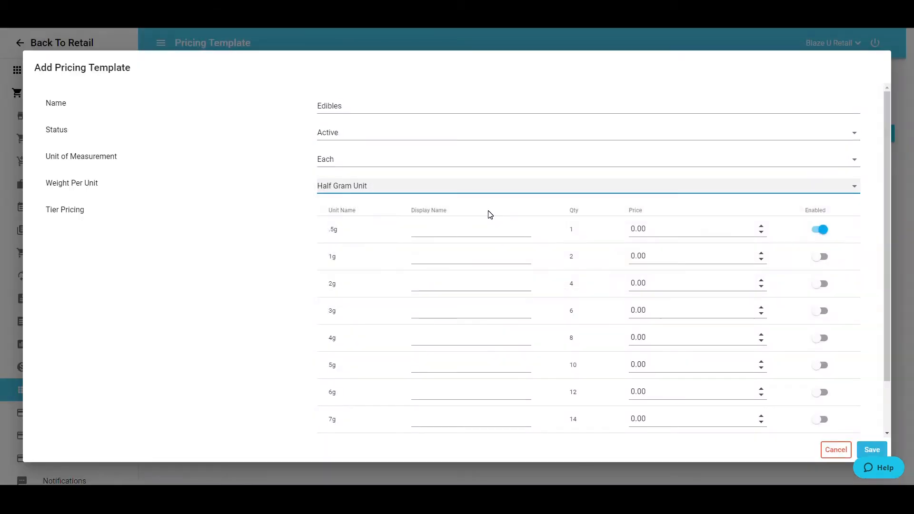
left_click(470, 228)
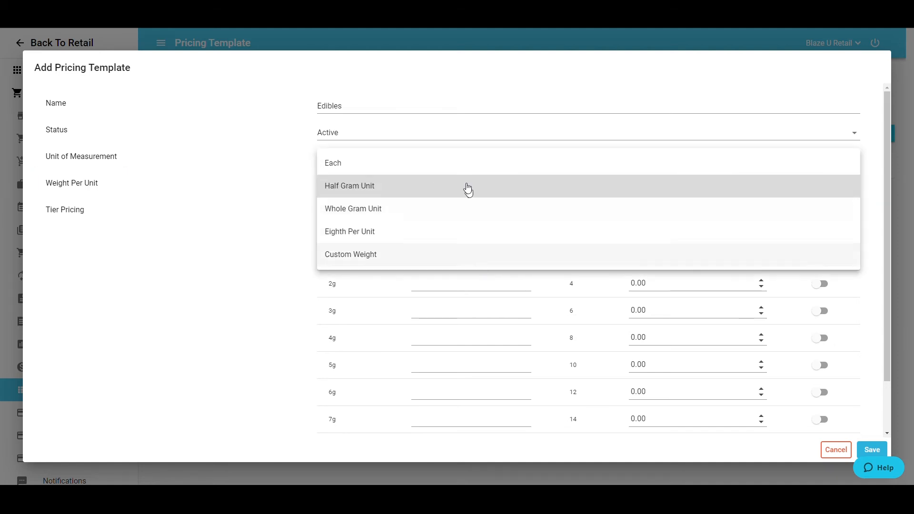
left_click(333, 163)
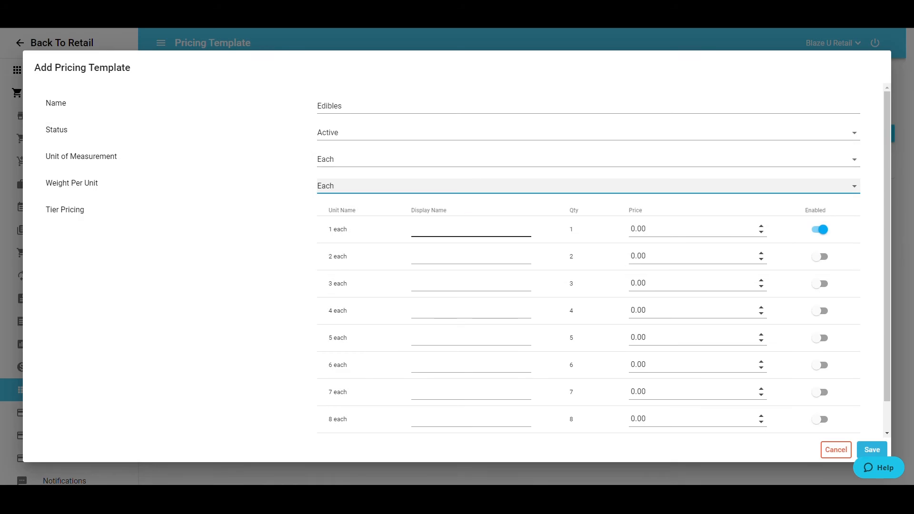
left_click(470, 229)
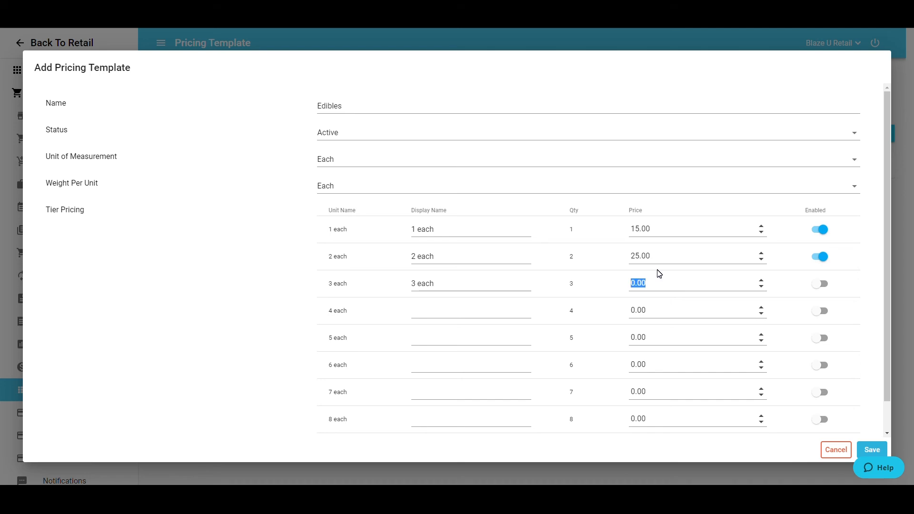
Enter the '4 ea' tier display name among the priced, enabled tiers
type("4 each")
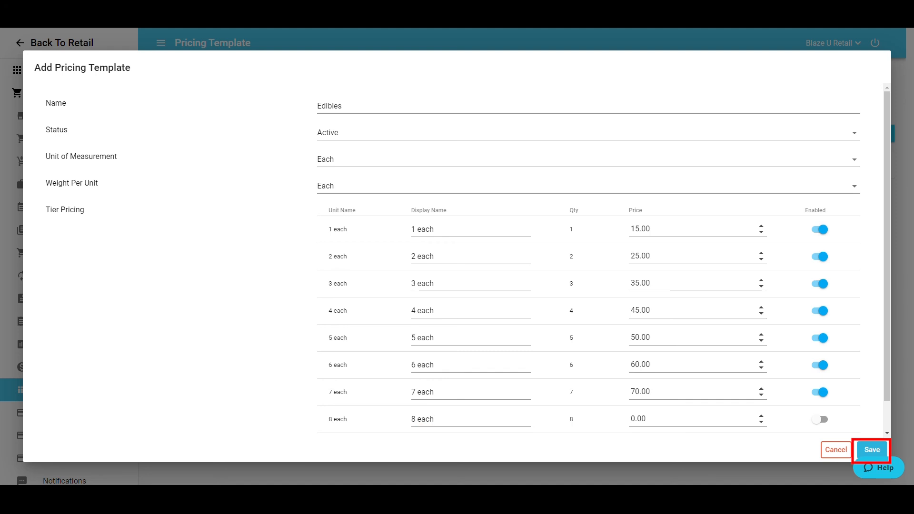
Save the Edibles template and view its eight enabled tiers priced 15 to 85
left_click(871, 450)
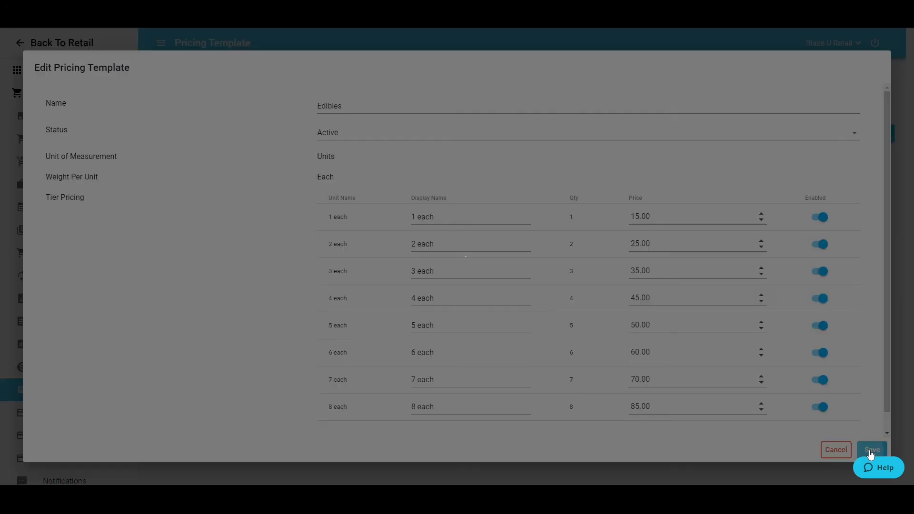
left_click(871, 449)
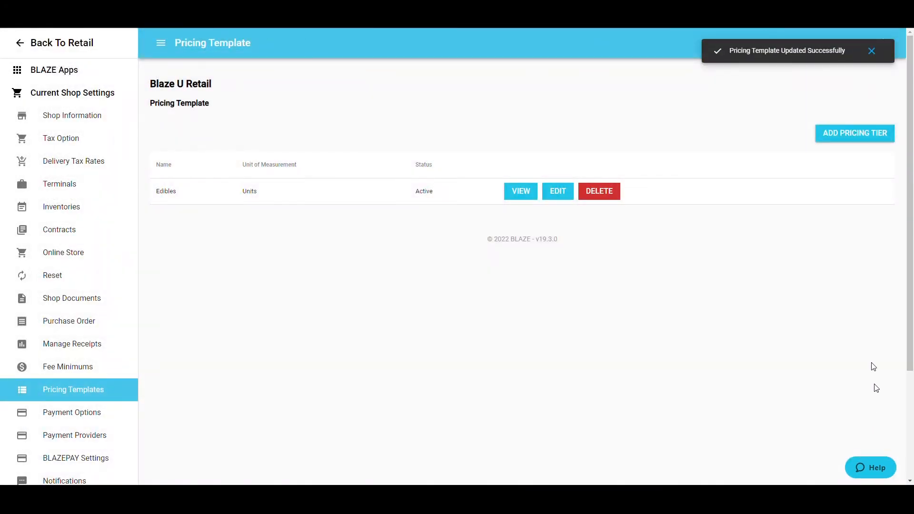
left_click(519, 191)
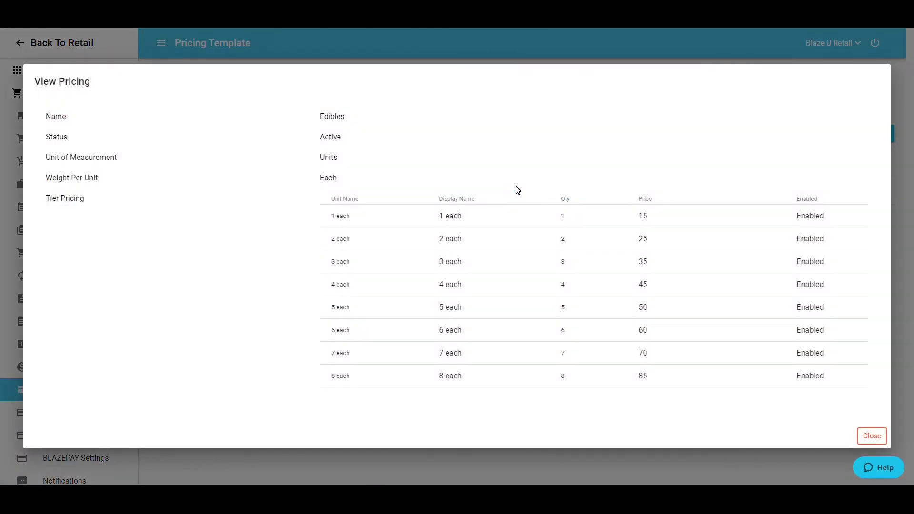